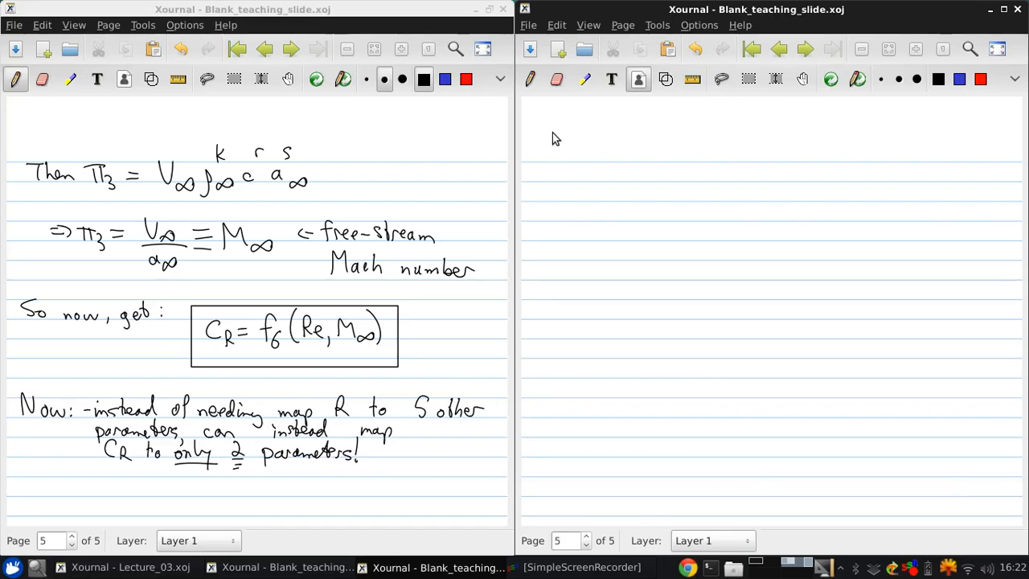
# Handwrite and underline 'Flow Similarity (Anderson 1.8)', then begin the bullet 'If we have 2 flows'.
pyautogui.click(530, 137)
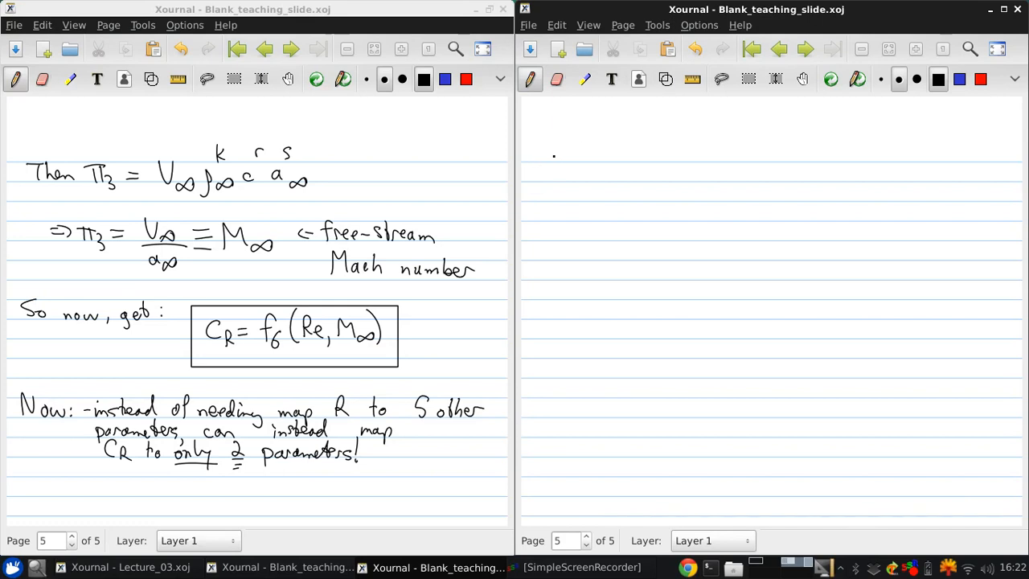
pyautogui.moveTo(538, 161); pyautogui.dragTo(567, 141)
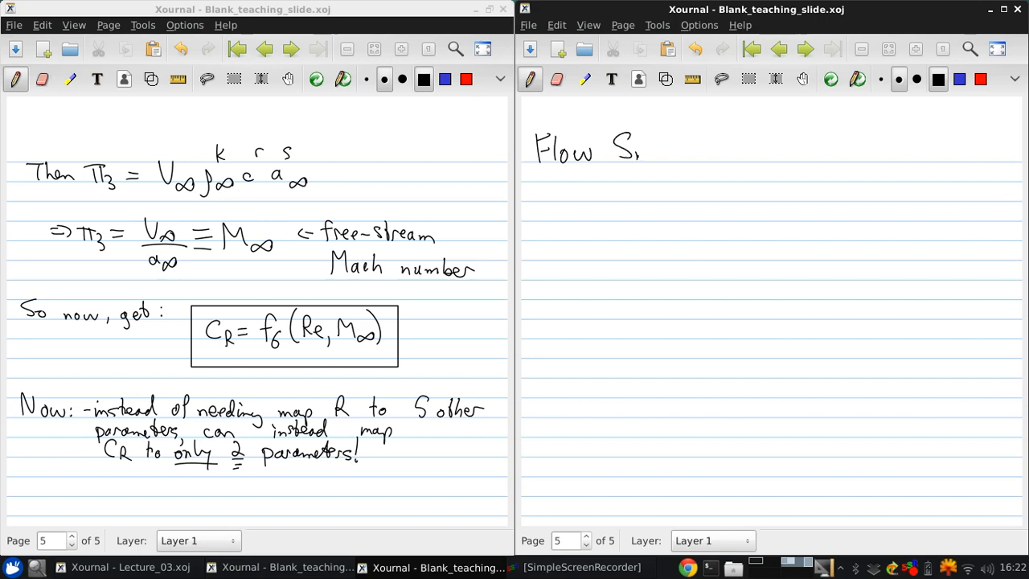
pyautogui.moveTo(643, 149); pyautogui.dragTo(699, 152)
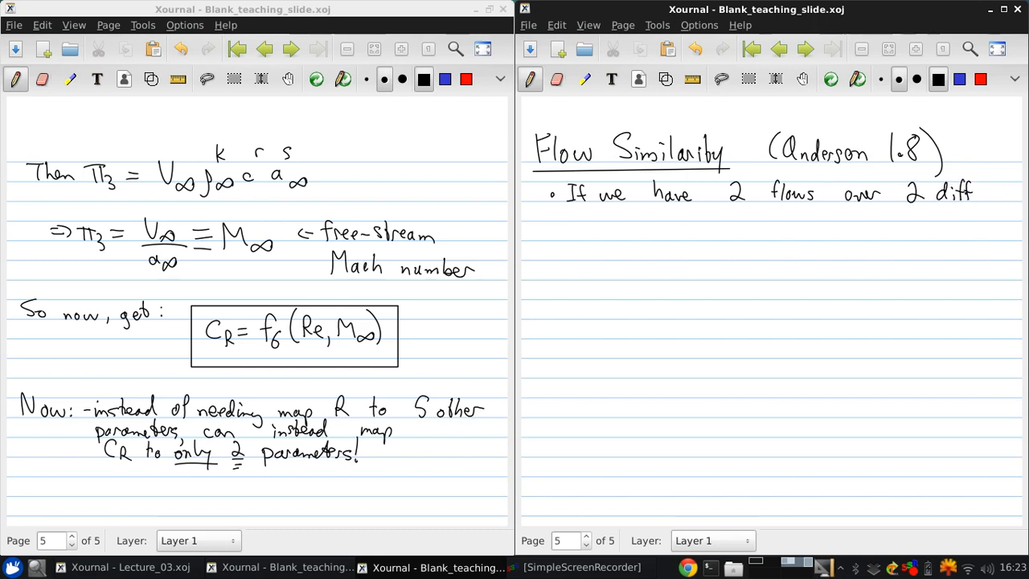
# Write 'bodies, by definition, they are dynamically similar if:' with 'dynamically' underlined.
pyautogui.write('different')
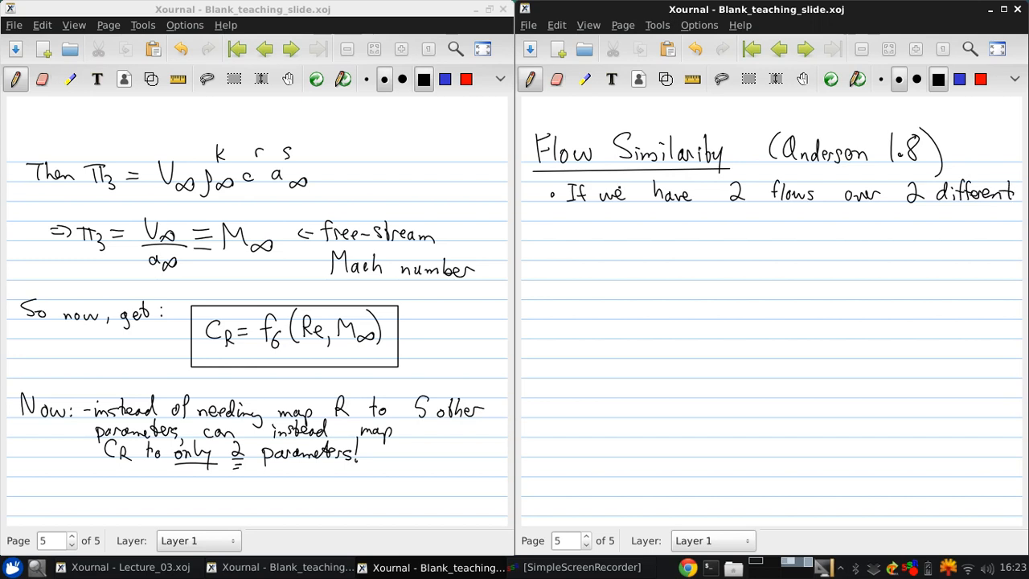
pyautogui.moveTo(567, 215); pyautogui.dragTo(599, 215)
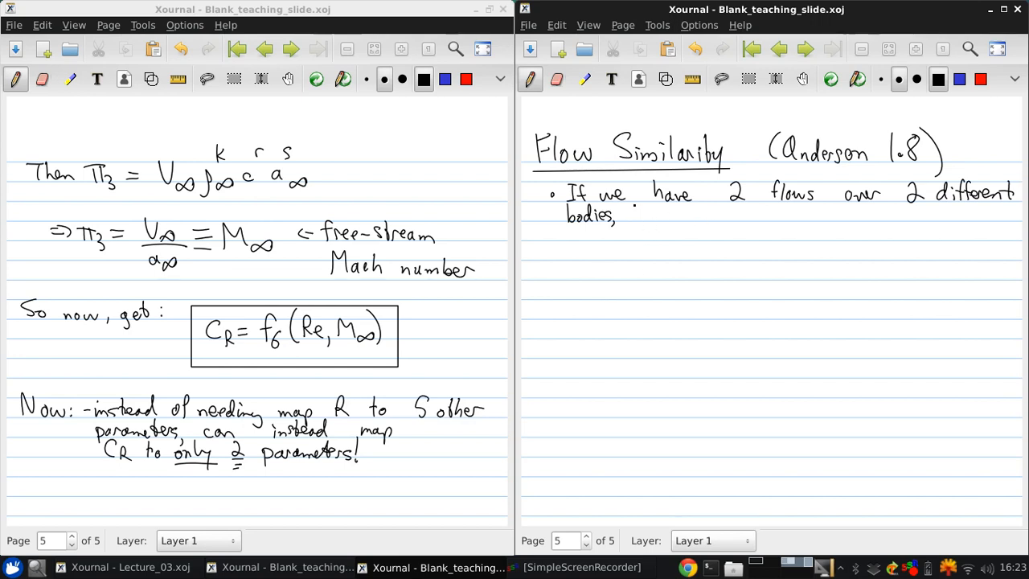
pyautogui.moveTo(635, 215); pyautogui.dragTo(687, 215)
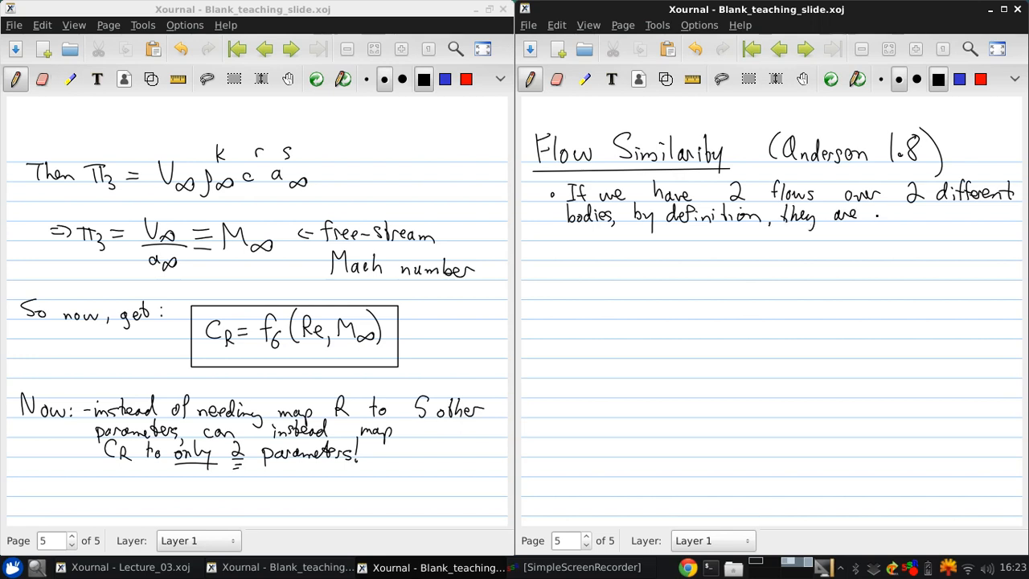
pyautogui.moveTo(876, 214); pyautogui.dragTo(916, 215)
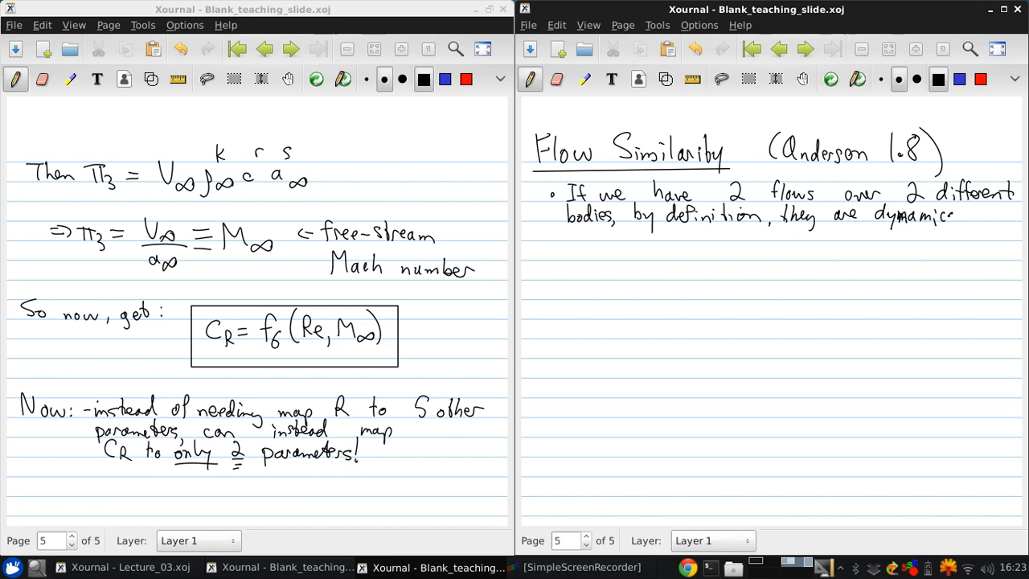
pyautogui.moveTo(868, 221); pyautogui.dragTo(1004, 221)
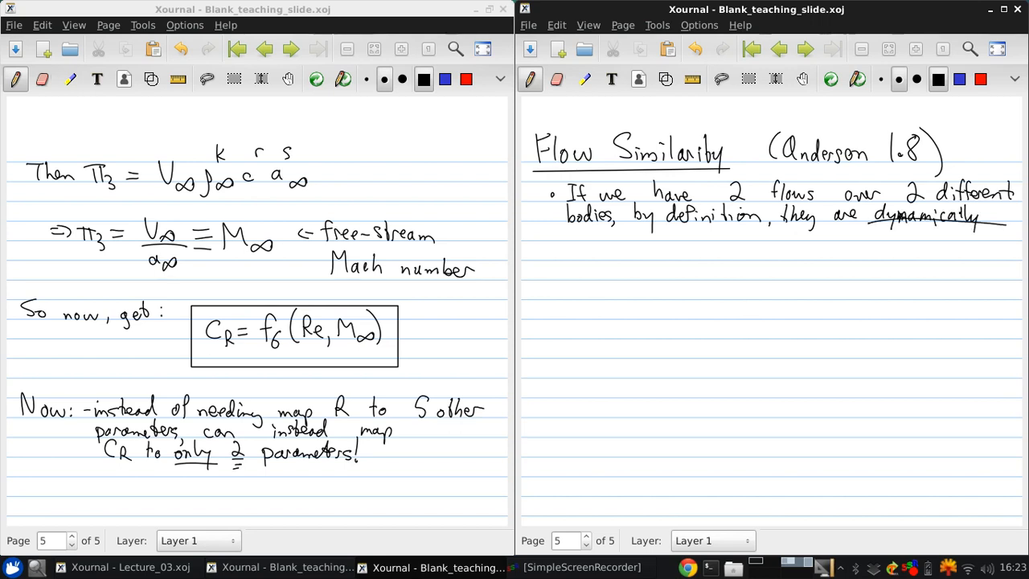
pyautogui.write('Simi')
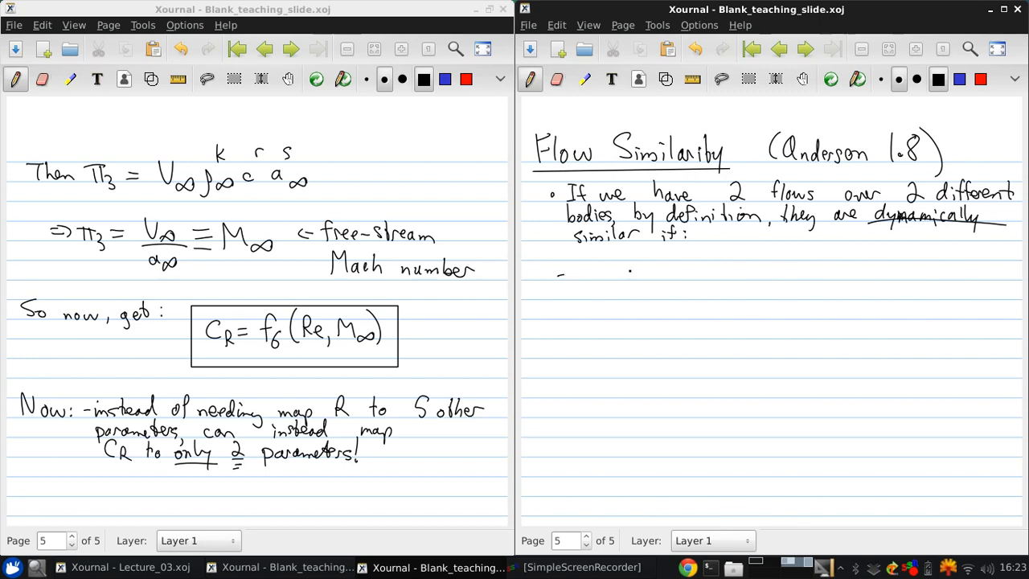
# Write the dash point '- streamline patterns are geometrically similar' below the bullet.
pyautogui.moveTo(570, 272); pyautogui.dragTo(611, 273)
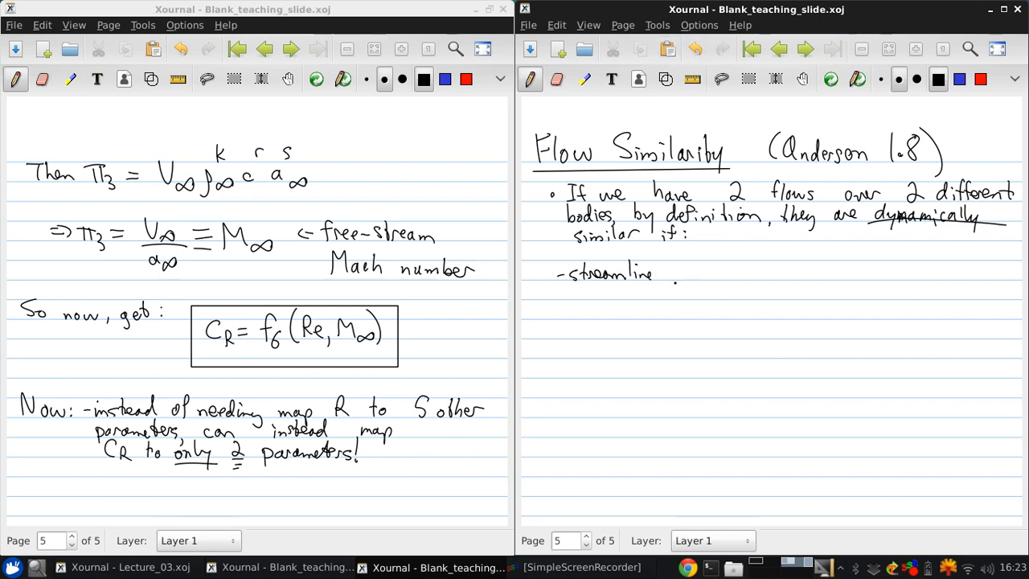
pyautogui.write('patterns are geometrically')
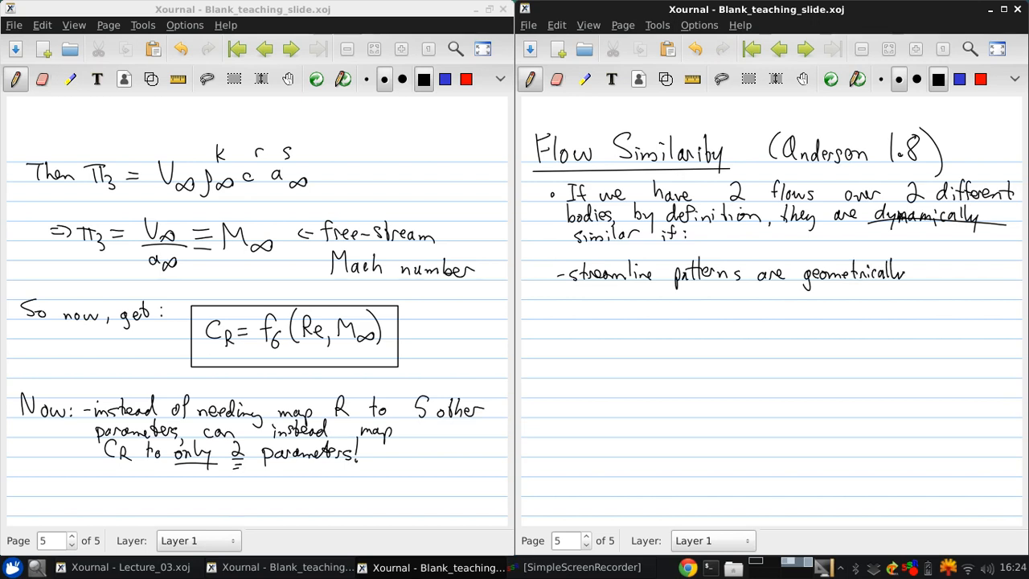
pyautogui.write('similar')
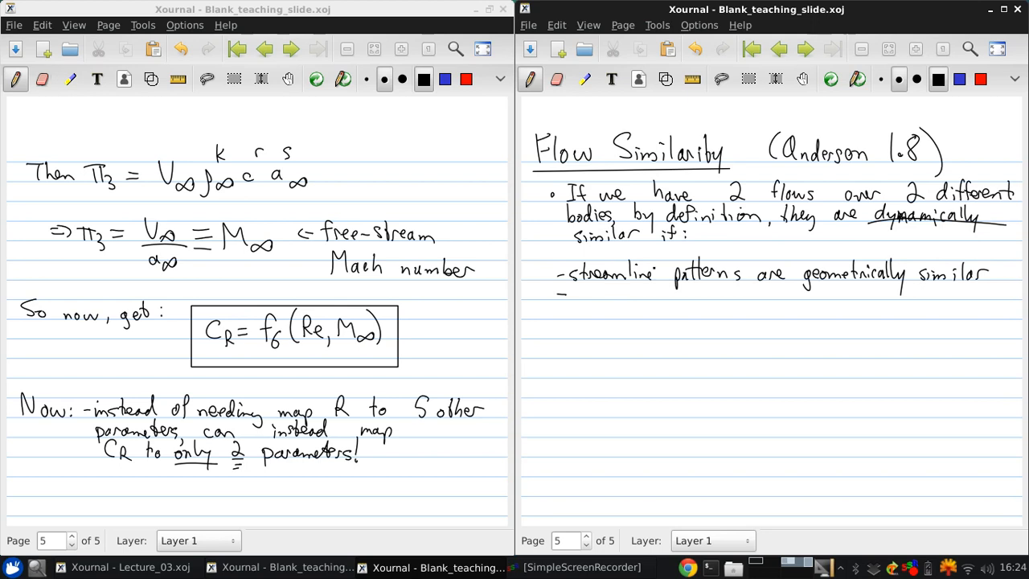
# Write '- the distributions of V/V∞, p/p∞, T/T∞ are the same when plotted against common non-'.
pyautogui.write('the c')
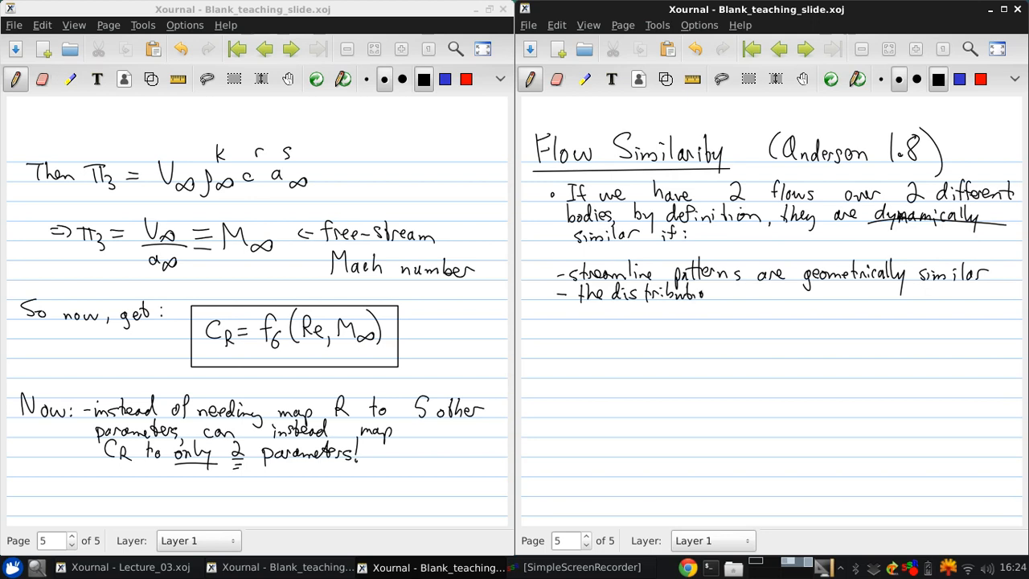
pyautogui.write('ns of')
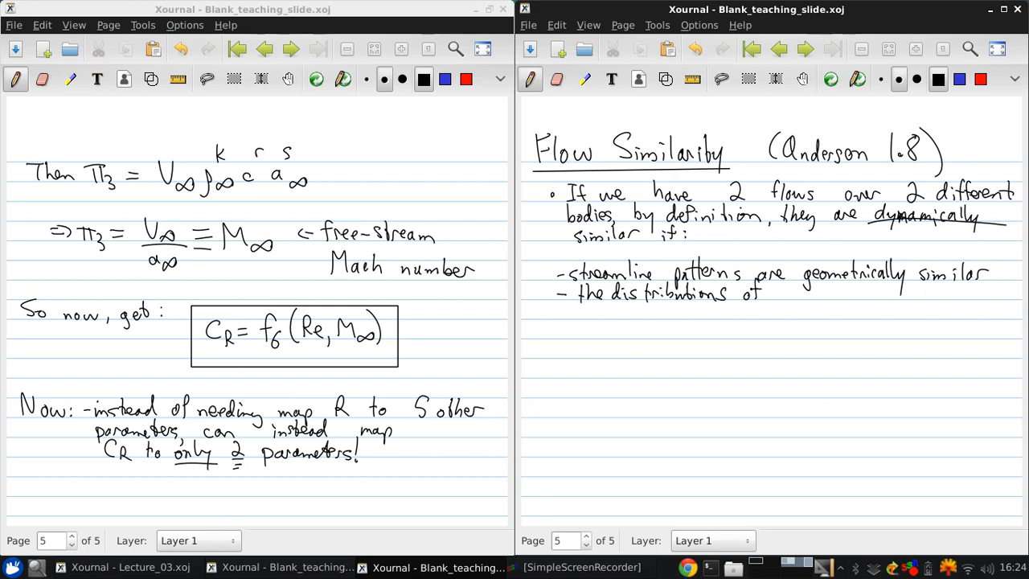
pyautogui.click(804, 301)
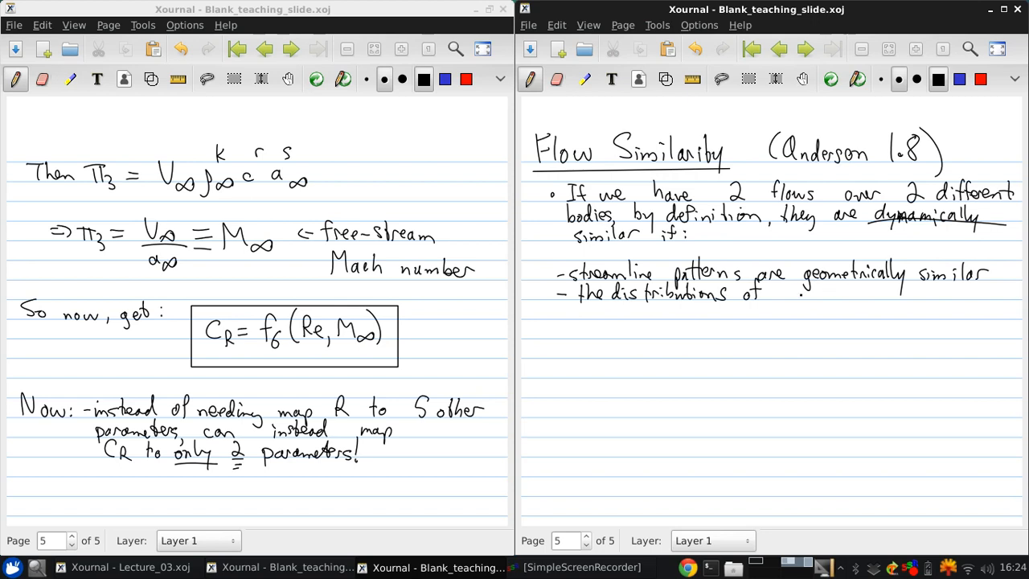
pyautogui.moveTo(776, 290); pyautogui.dragTo(784, 310)
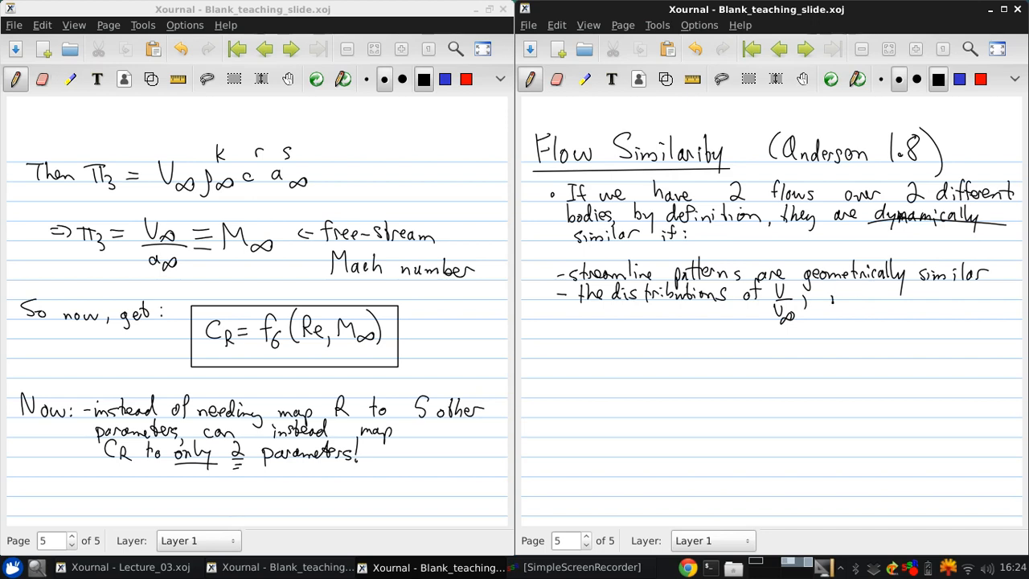
pyautogui.moveTo(828, 302); pyautogui.dragTo(860, 317)
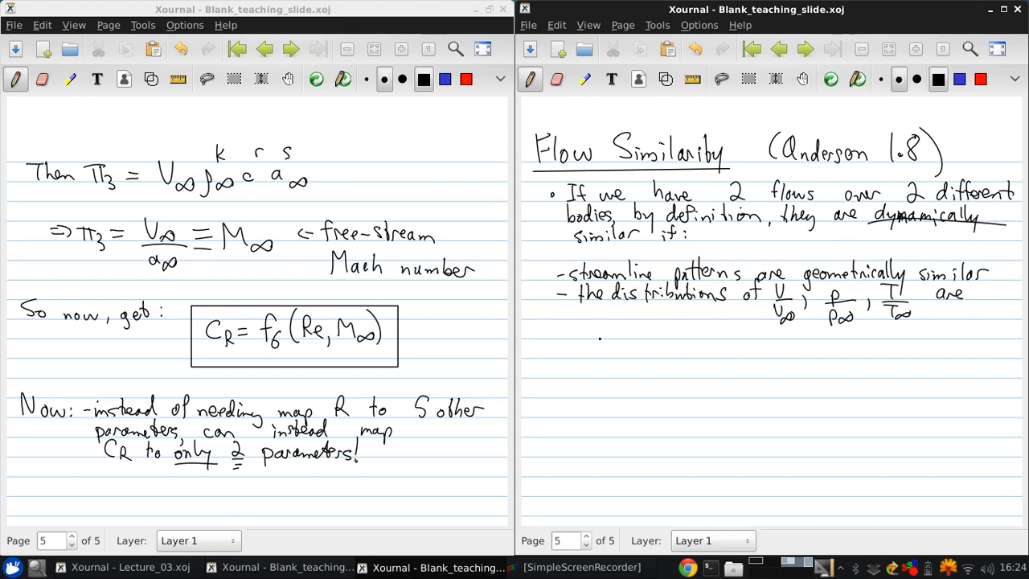
pyautogui.moveTo(571, 329); pyautogui.dragTo(631, 329)
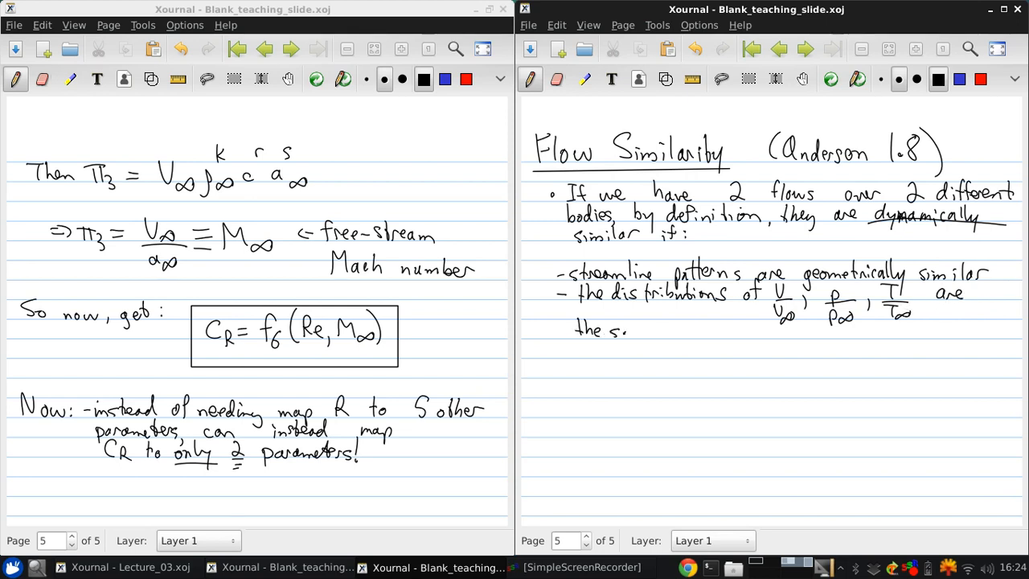
pyautogui.moveTo(631, 329); pyautogui.dragTo(659, 334)
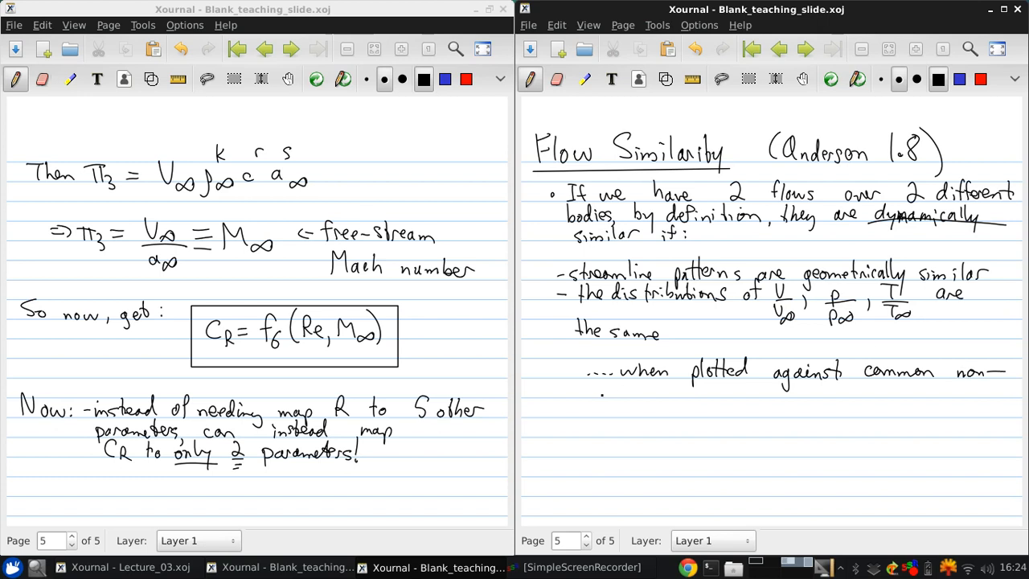
# Write 'dimensional coordinates' on the next line and begin '⇒ the force coefficien' below.
pyautogui.moveTo(589, 392); pyautogui.dragTo(650, 391)
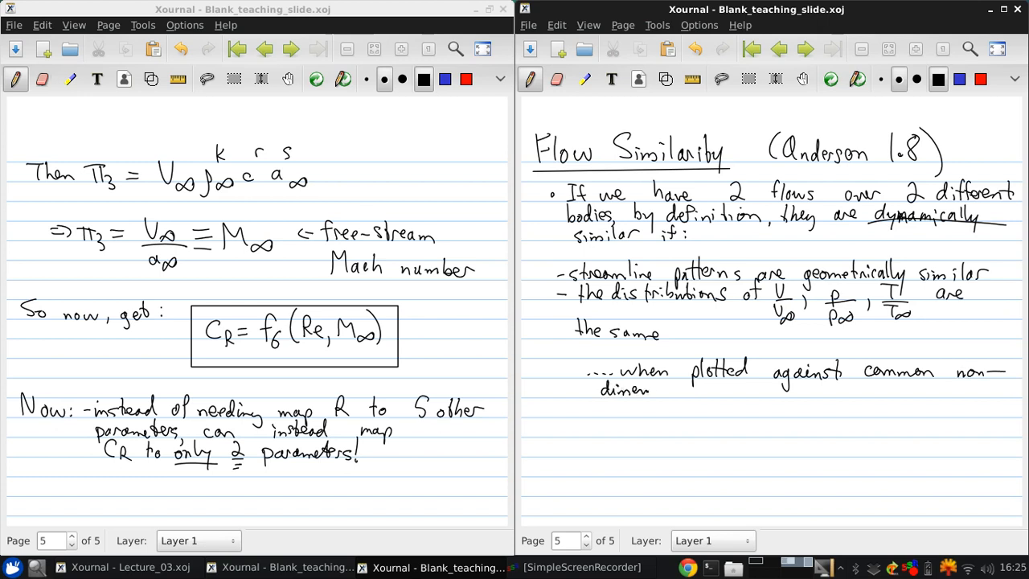
pyautogui.write('dimensional')
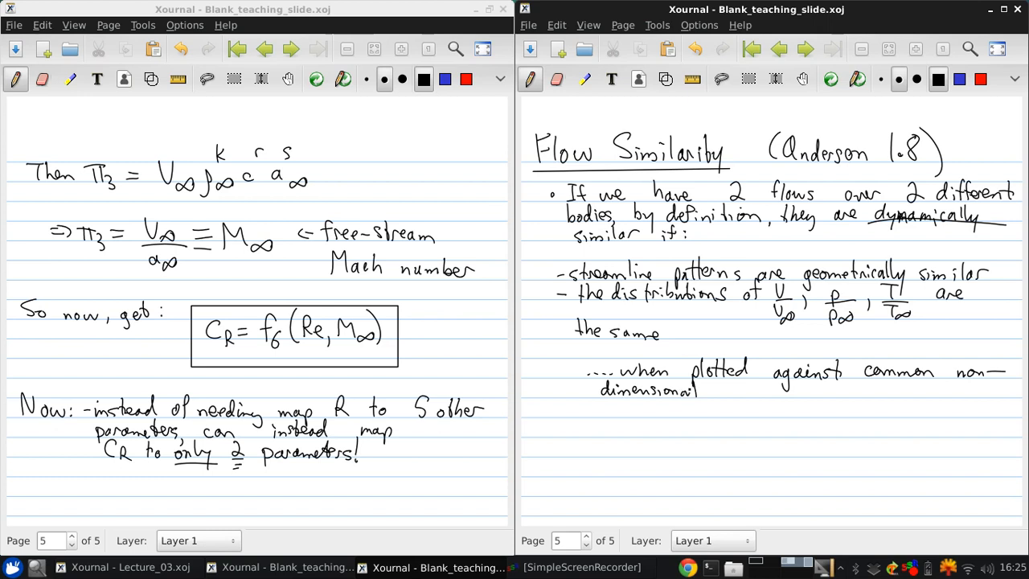
pyautogui.moveTo(715, 390); pyautogui.dragTo(755, 390)
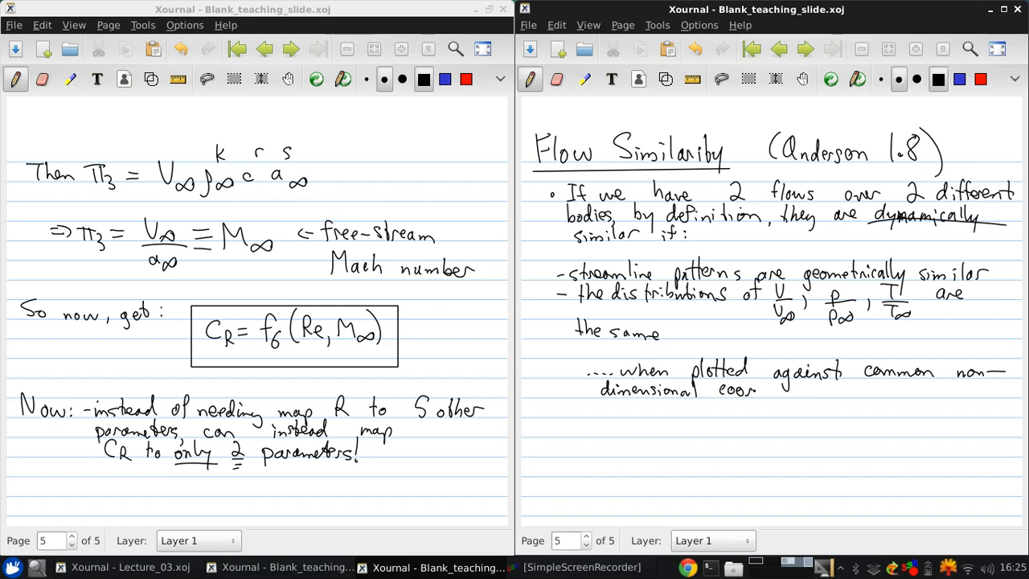
pyautogui.moveTo(755, 390); pyautogui.dragTo(816, 390)
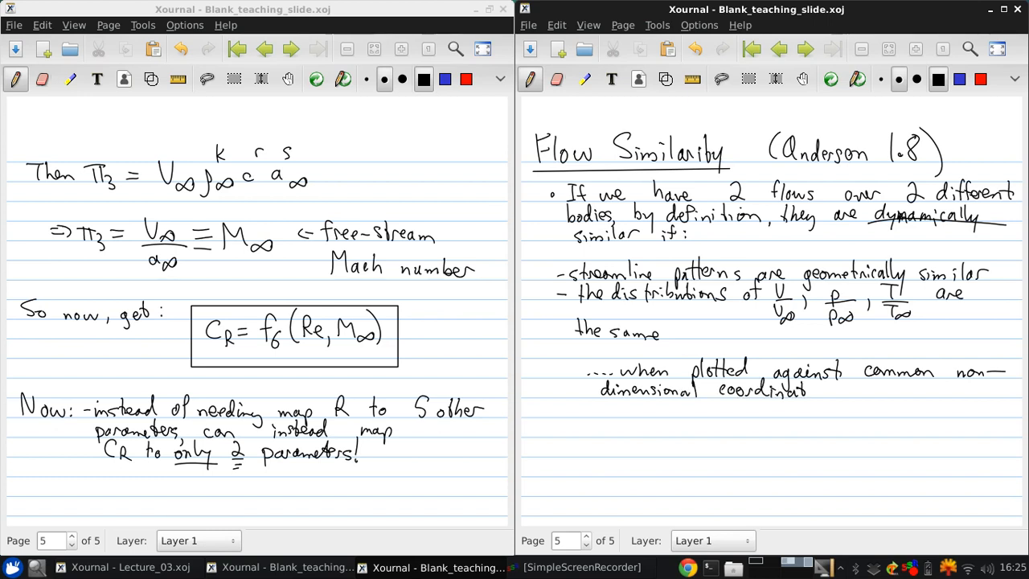
pyautogui.write('es')
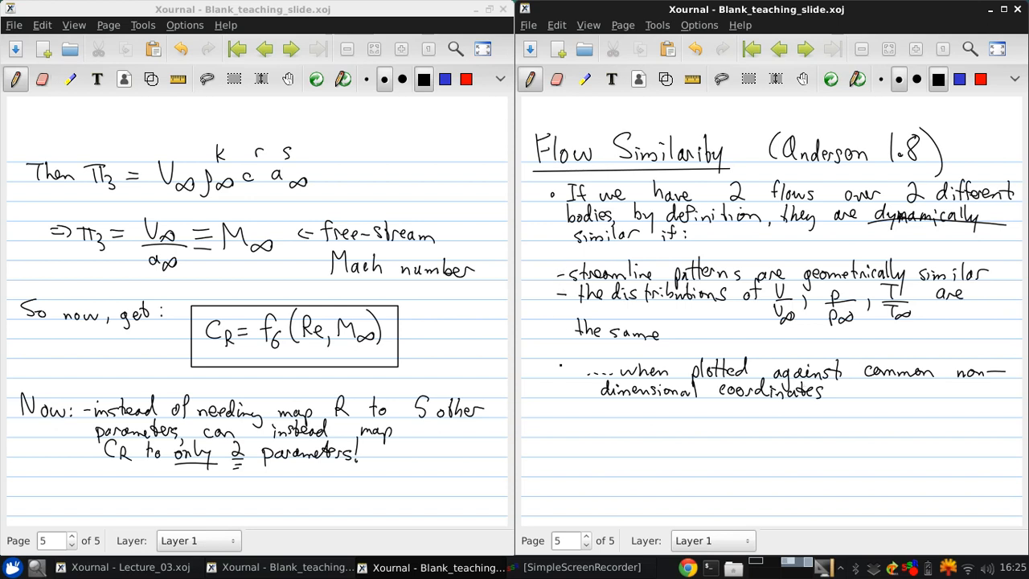
pyautogui.moveTo(546, 430); pyautogui.dragTo(586, 422)
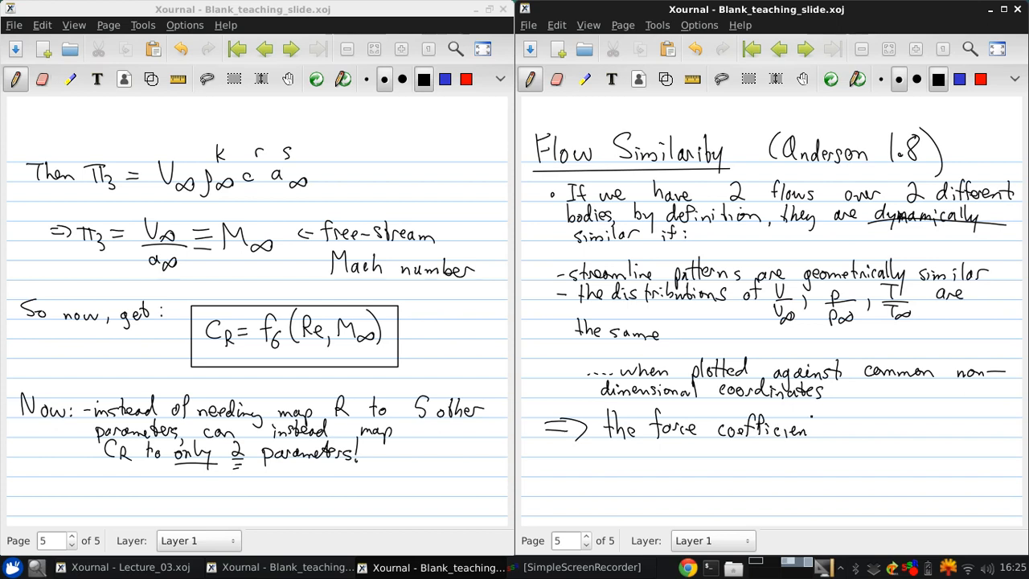
# Finish the line as '⇒ the force coefficients are the same'.
pyautogui.moveTo(804, 428); pyautogui.dragTo(860, 428)
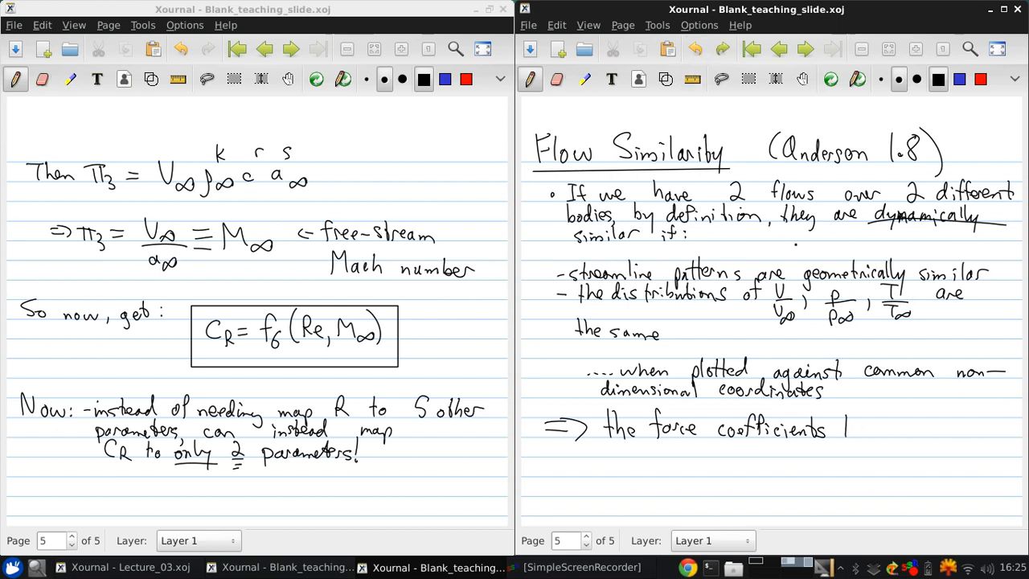
pyautogui.write('are.')
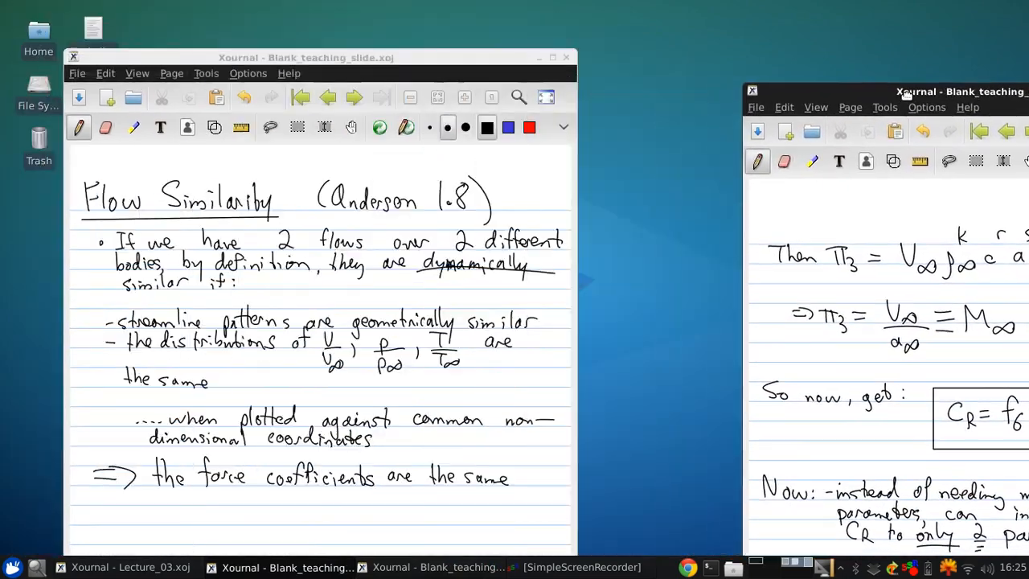
# Insert a new sixth page after the Flow Similarity page with Page > New Page After.
pyautogui.click(623, 25)
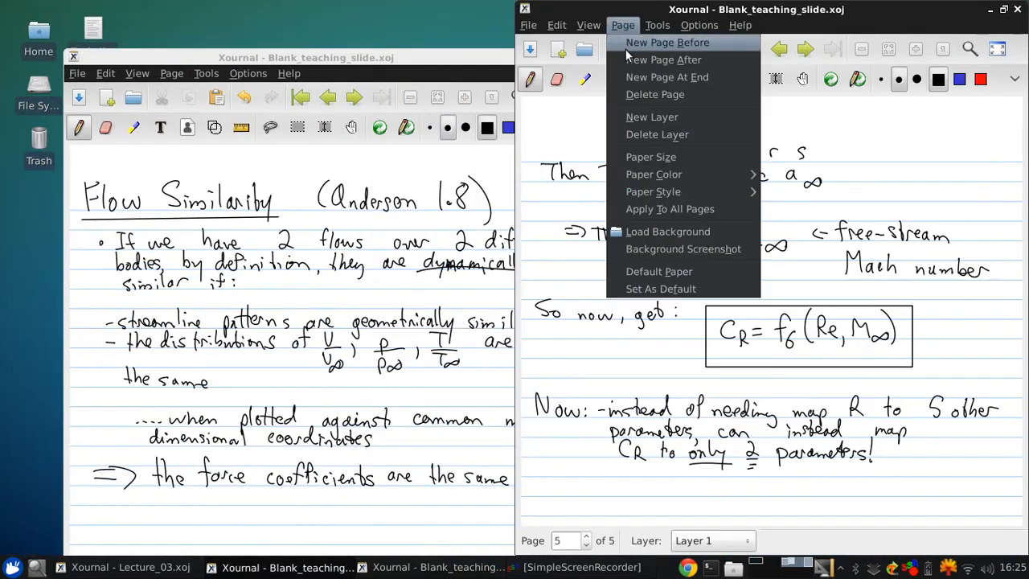
pyautogui.click(662, 59)
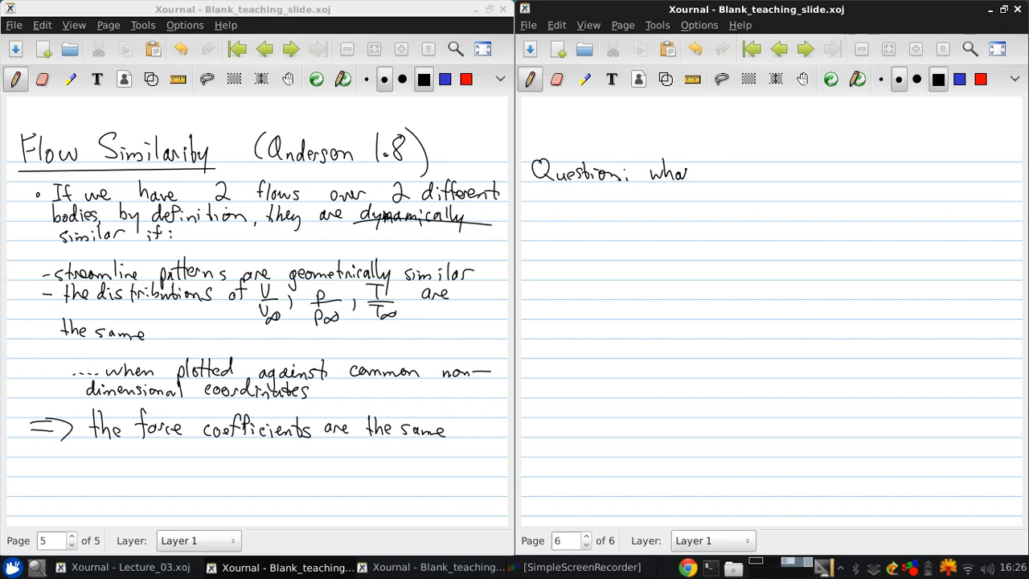
# Write 'what are the criteria to ensure that 2 flows are dynamically similar?', underlining 'criteria'.
pyautogui.moveTo(692, 171); pyautogui.dragTo(748, 172)
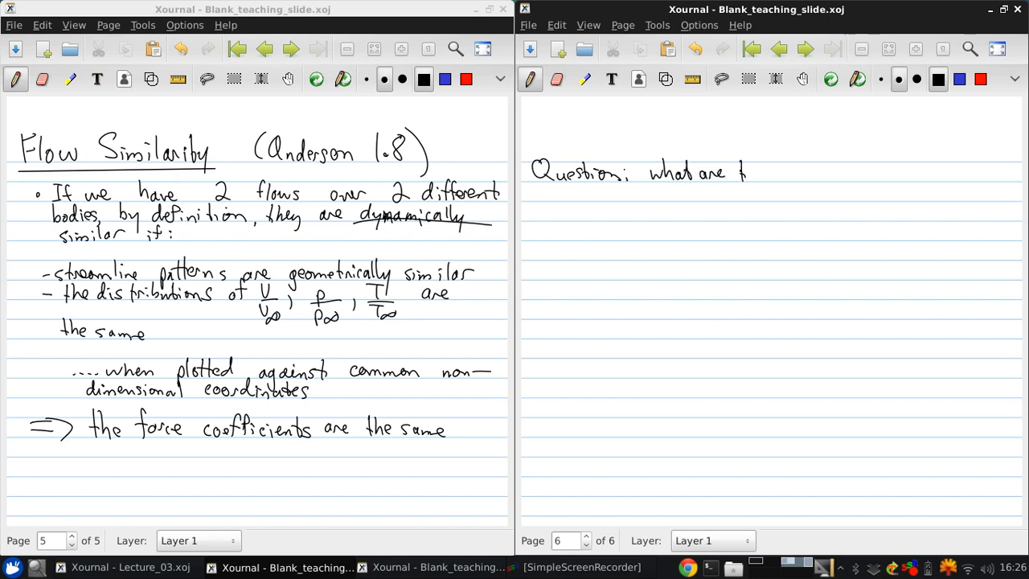
pyautogui.moveTo(747, 171); pyautogui.dragTo(812, 171)
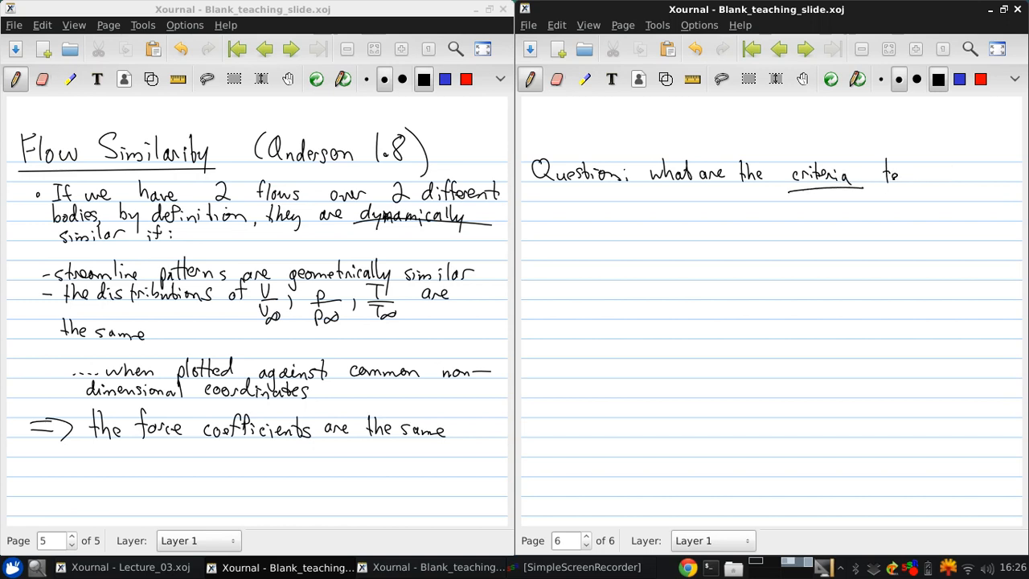
pyautogui.moveTo(893, 174); pyautogui.dragTo(968, 174)
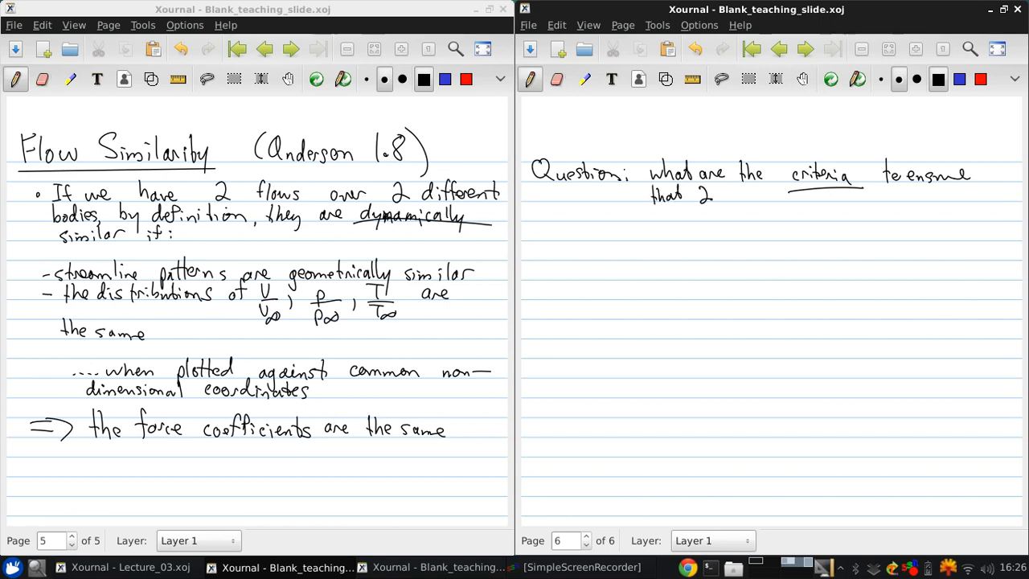
pyautogui.moveTo(719, 195); pyautogui.dragTo(759, 196)
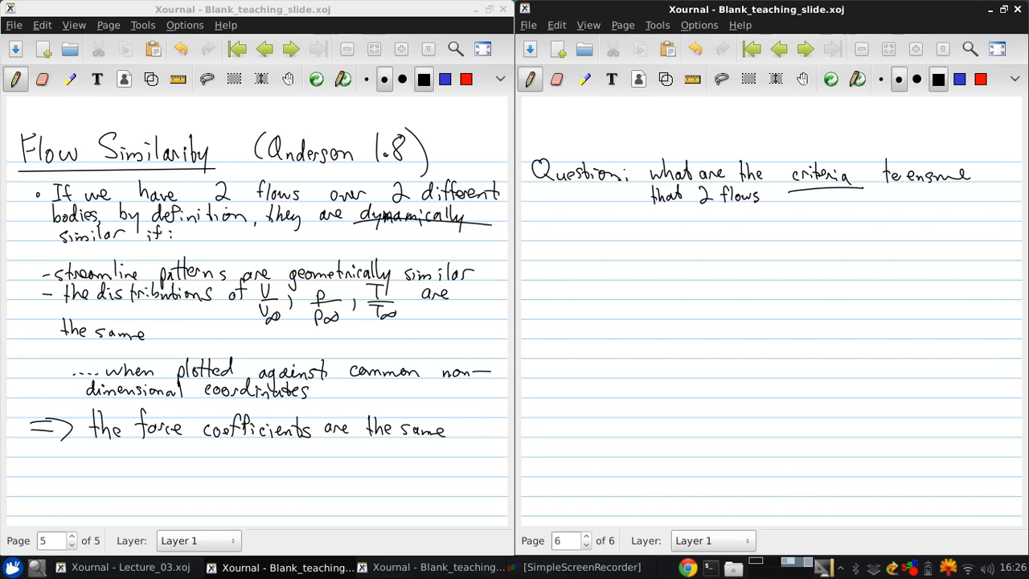
pyautogui.moveTo(771, 197); pyautogui.dragTo(828, 197)
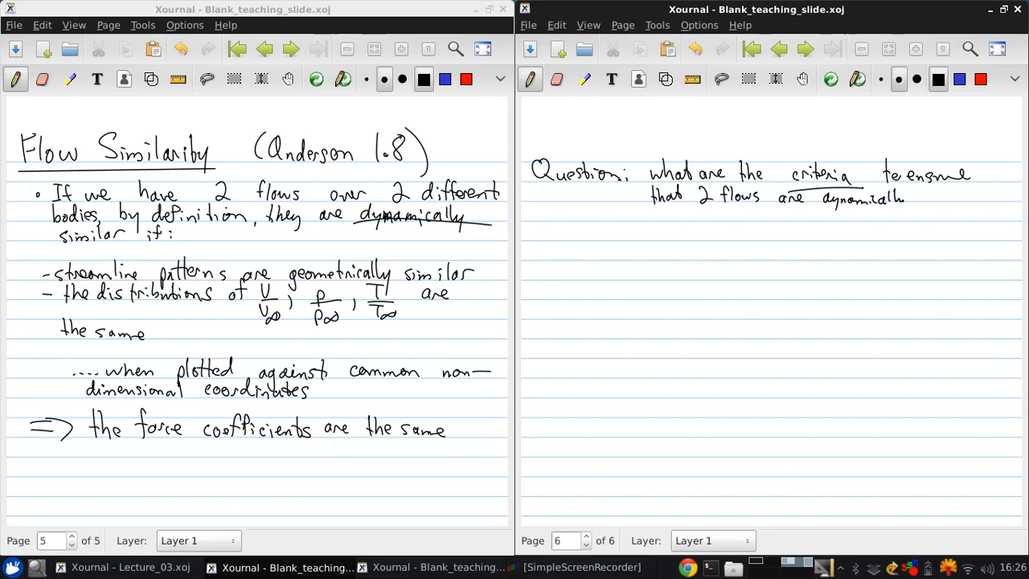
pyautogui.moveTo(908, 201); pyautogui.dragTo(952, 201)
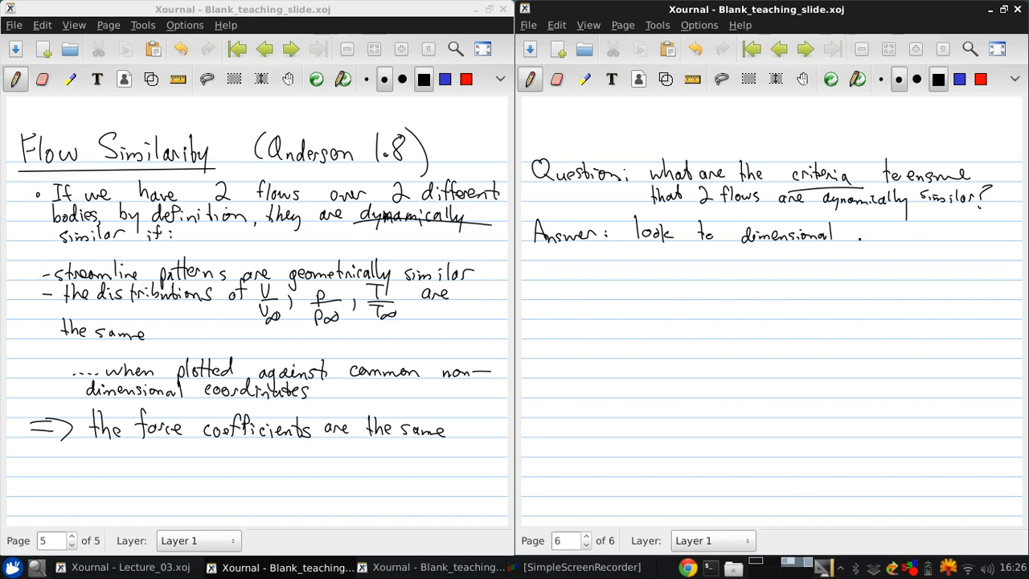
# Complete 'Answer: look to dimensional analysis!' and start a dash point below it.
pyautogui.moveTo(856, 237); pyautogui.dragTo(904, 237)
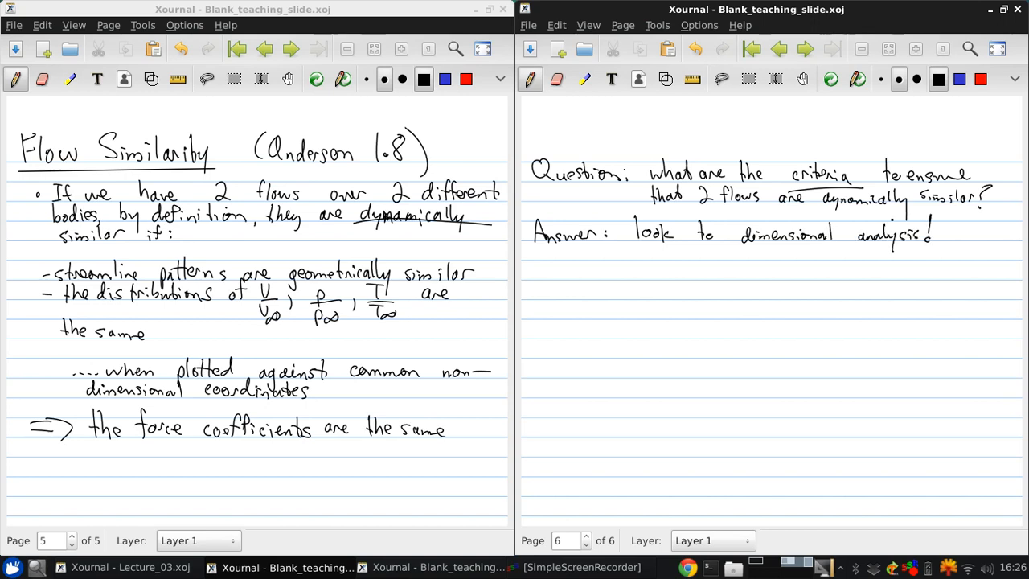
pyautogui.moveTo(578, 271); pyautogui.dragTo(591, 270)
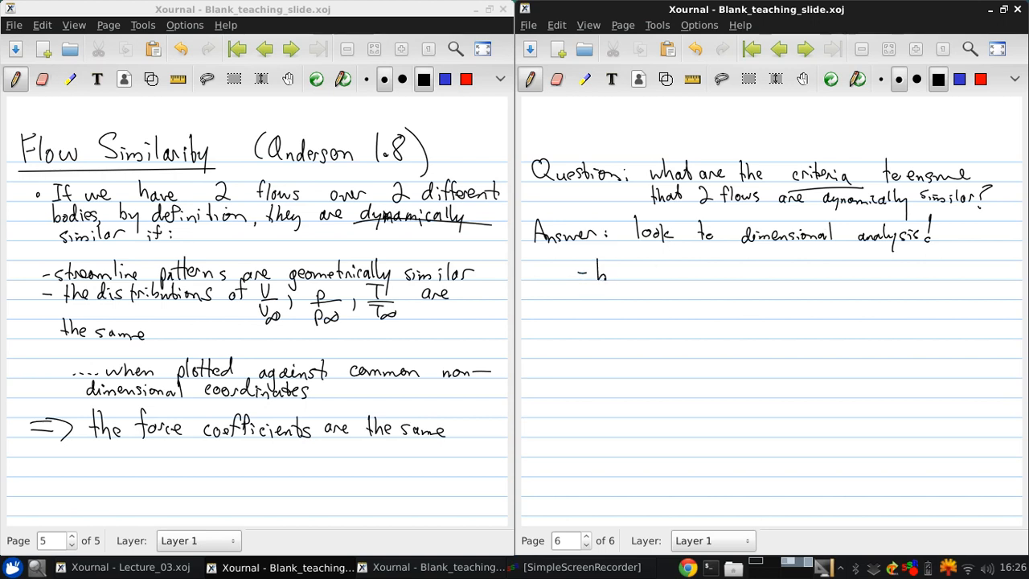
# Write dashes 'bodies/boundaries are geometrically similar' and 'similarity parameters are same (e.g. Re, M∞)'.
pyautogui.write('bodies')
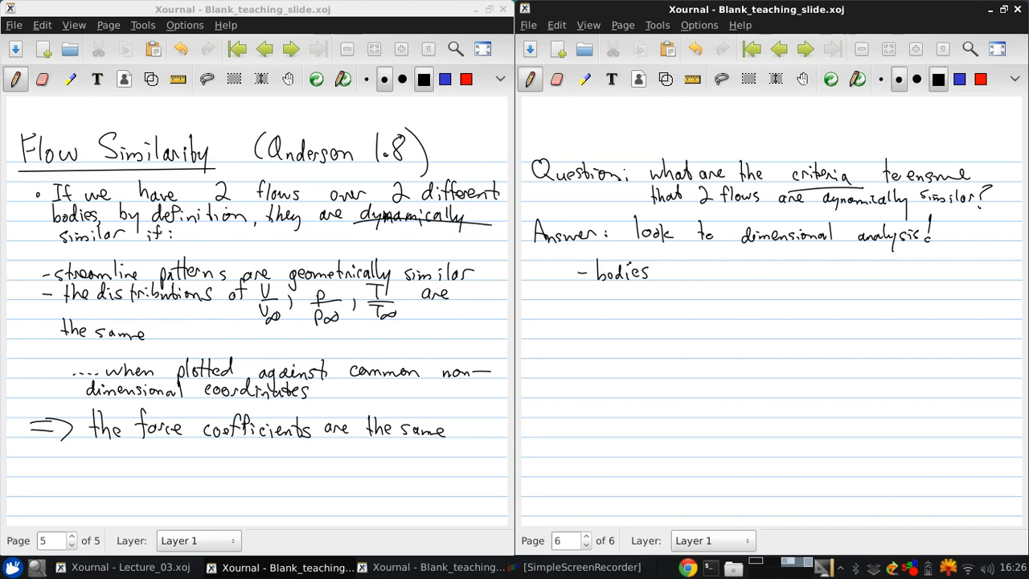
pyautogui.moveTo(661, 271); pyautogui.dragTo(709, 273)
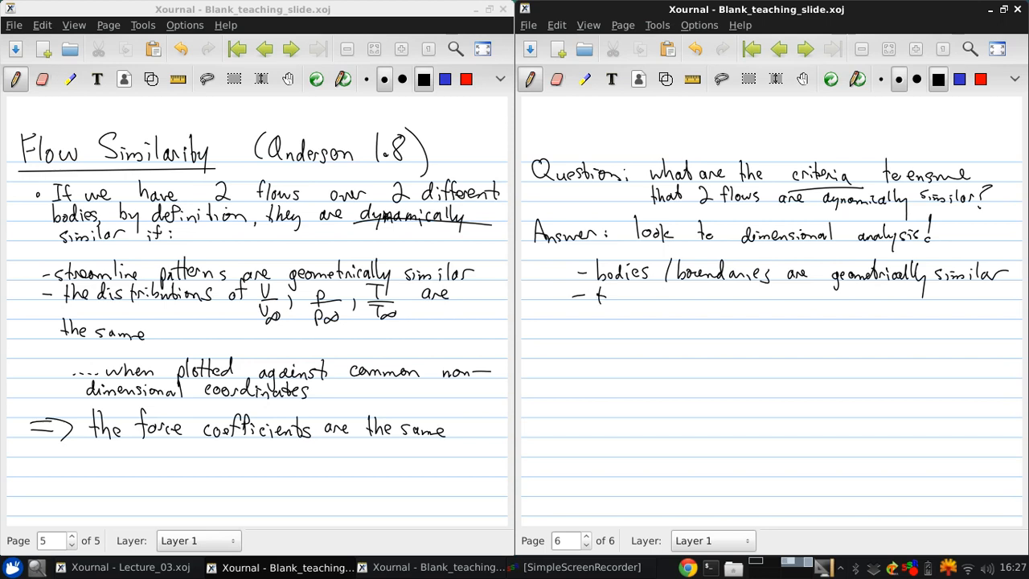
pyautogui.moveTo(595, 296); pyautogui.dragTo(663, 296)
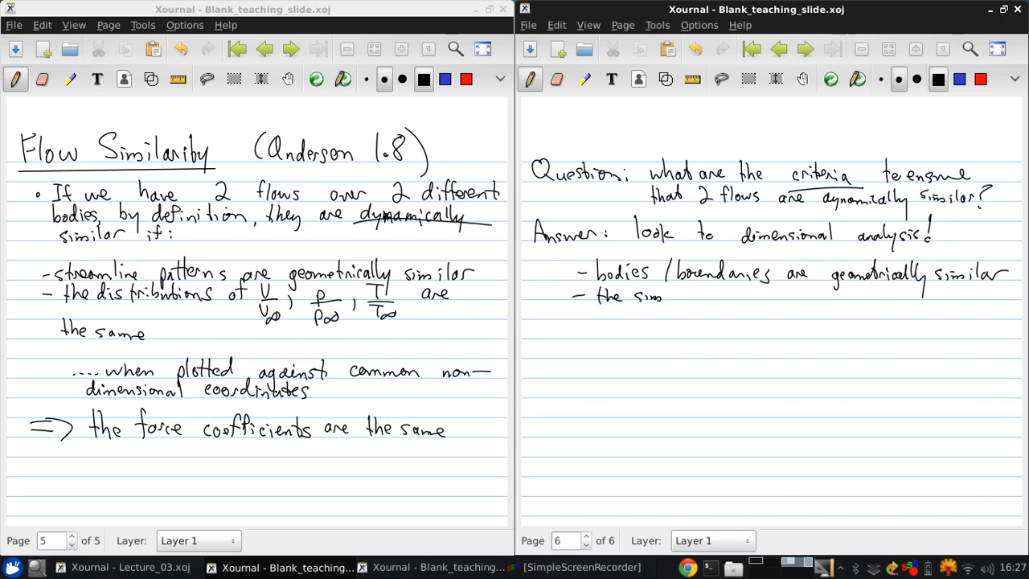
pyautogui.write('similaril')
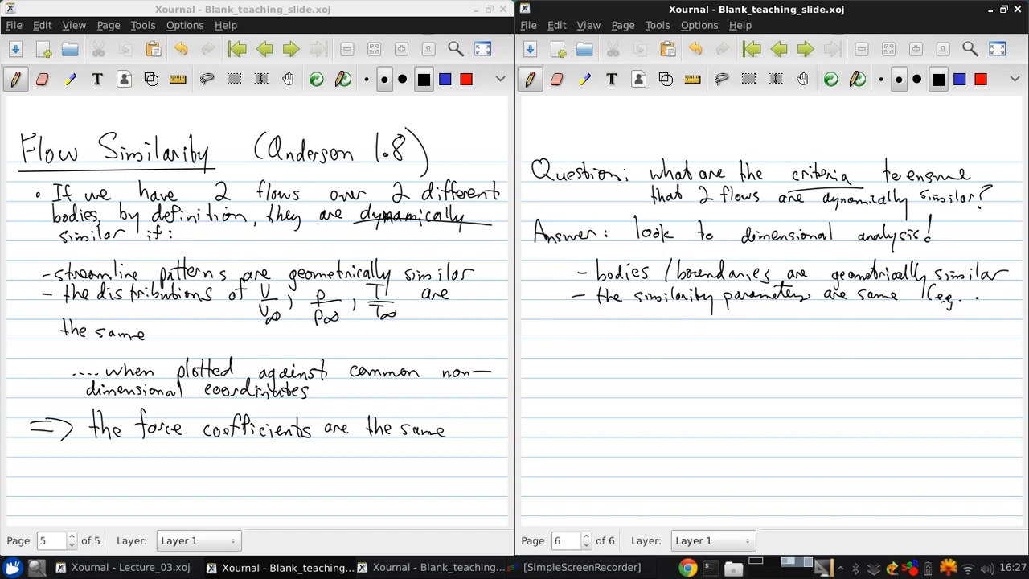
pyautogui.moveTo(960, 293); pyautogui.dragTo(1000, 309)
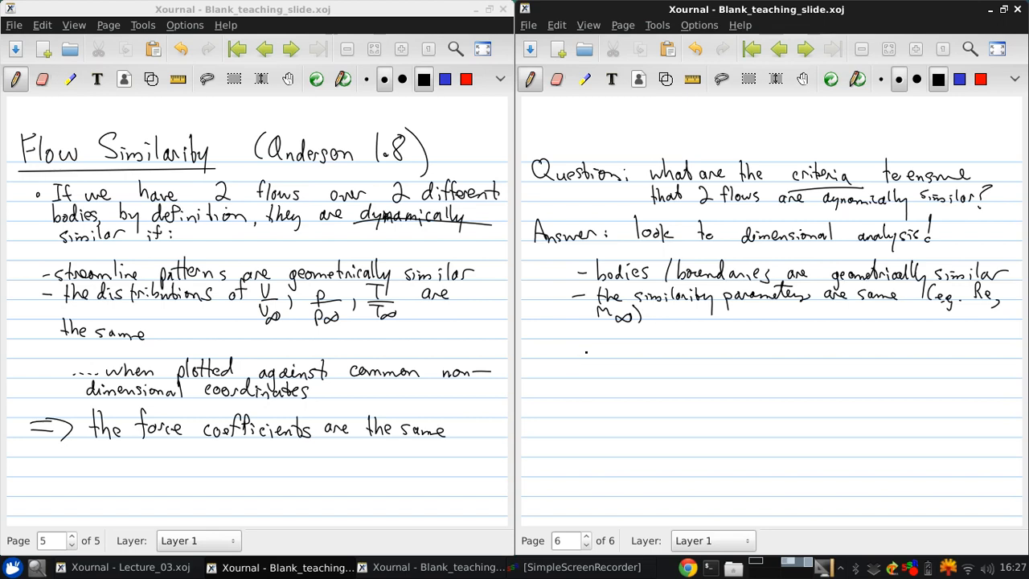
pyautogui.moveTo(535, 354); pyautogui.dragTo(563, 354)
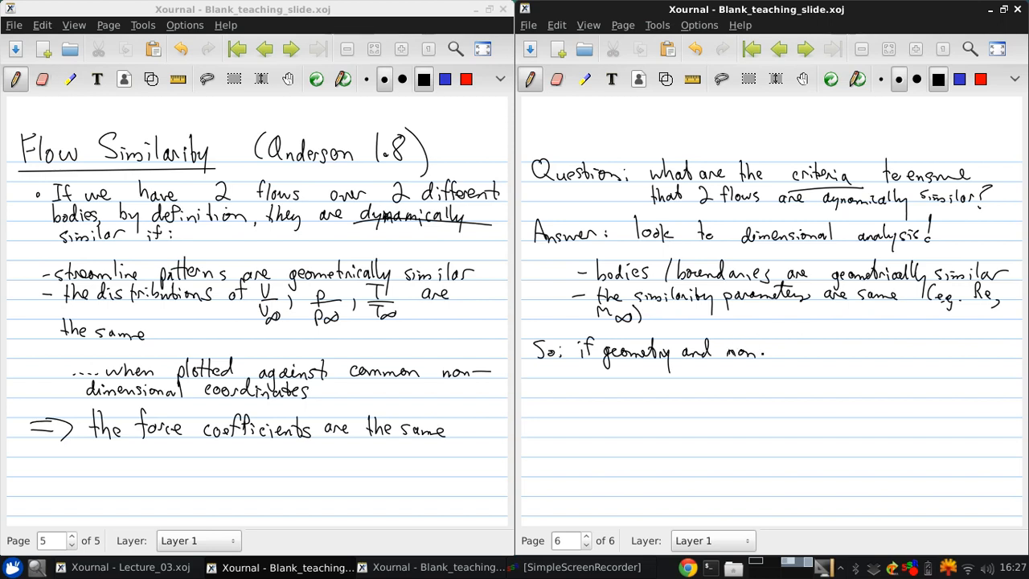
# Handwrite 'non-dimensional parameters are' in the conclusion line.
pyautogui.moveTo(771, 349); pyautogui.dragTo(812, 350)
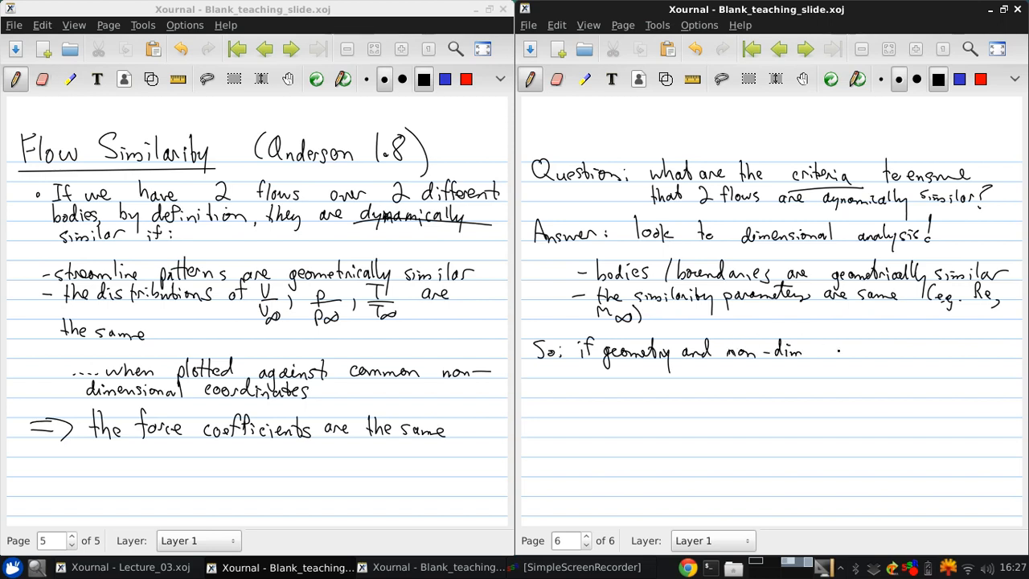
pyautogui.moveTo(804, 351); pyautogui.dragTo(848, 352)
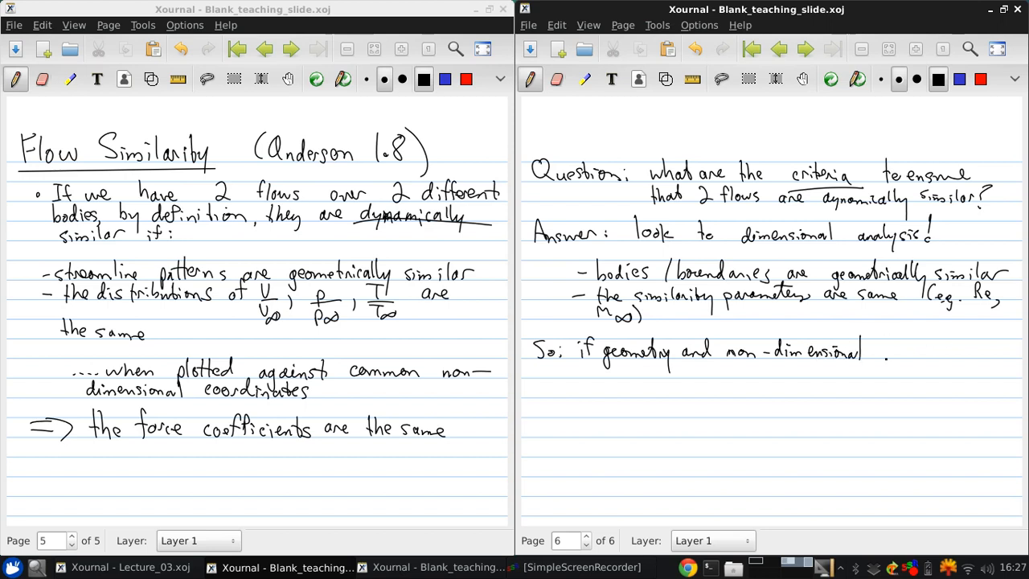
pyautogui.moveTo(864, 352); pyautogui.dragTo(921, 354)
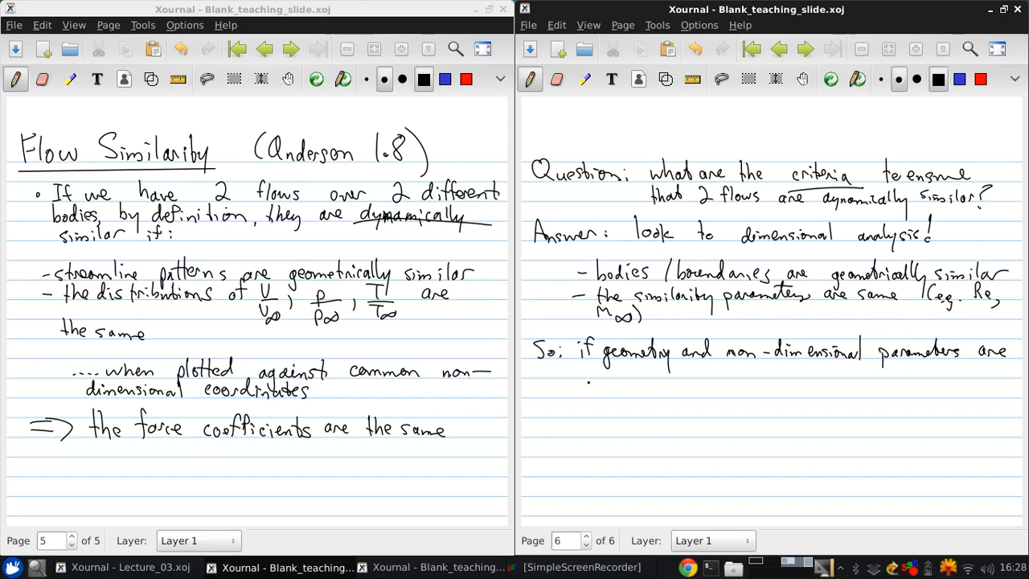
# Write 'matched, then have similar flows!' and begin the wind tunnel note.
pyautogui.moveTo(571, 369); pyautogui.dragTo(611, 373)
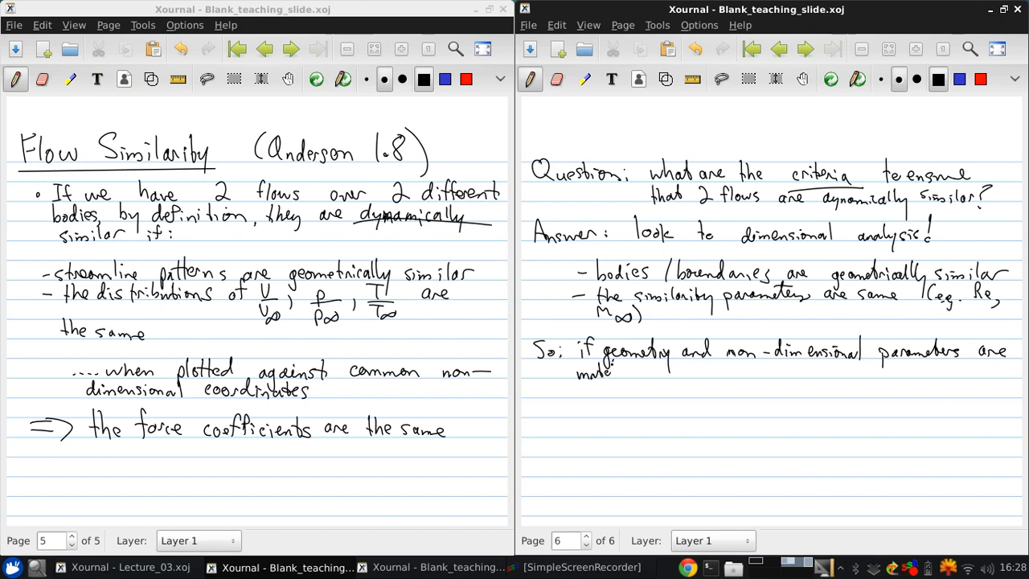
pyautogui.write('hed, then')
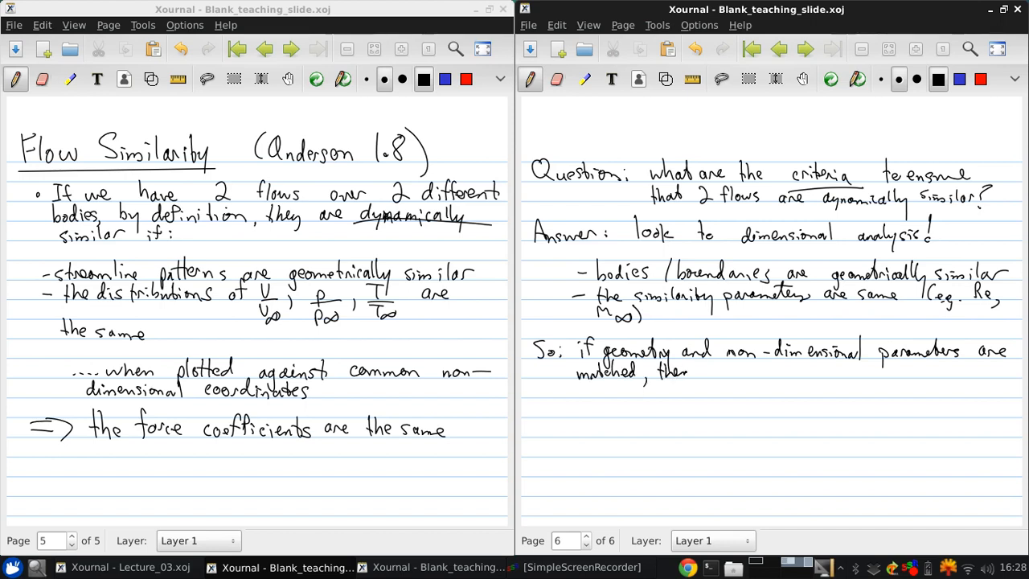
pyautogui.moveTo(691, 372); pyautogui.dragTo(755, 372)
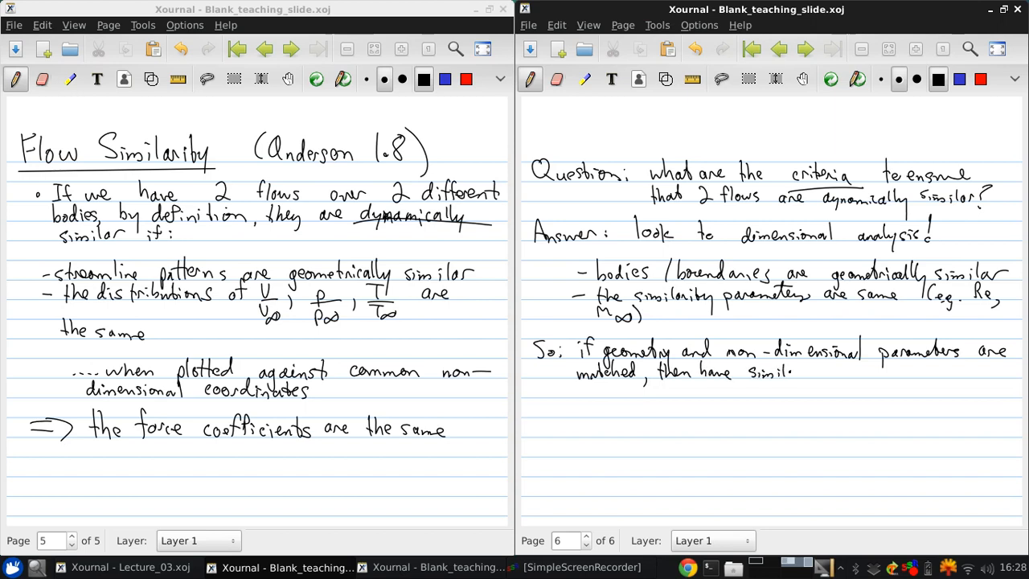
pyautogui.write('flows!')
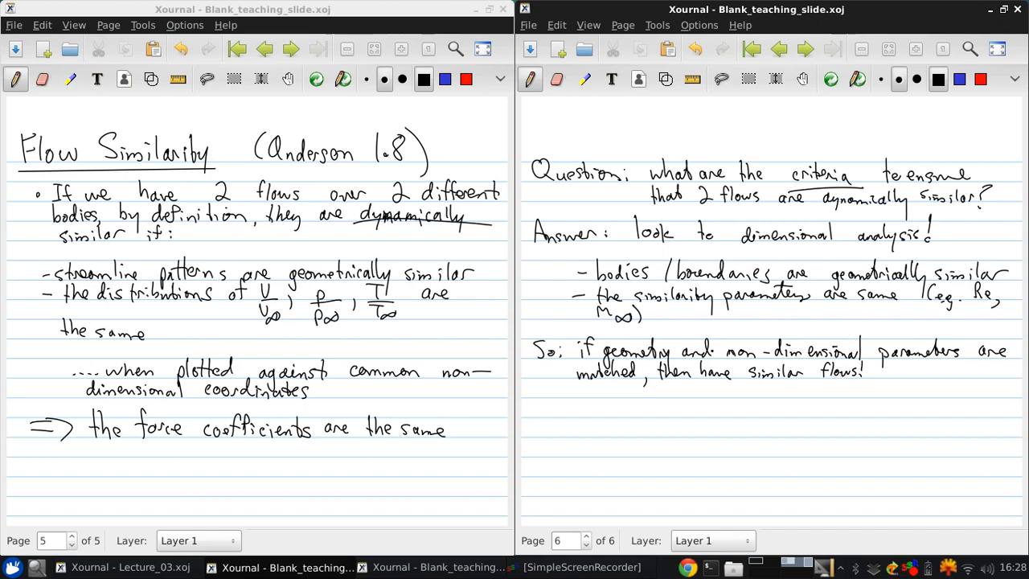
pyautogui.moveTo(578, 414); pyautogui.dragTo(607, 406)
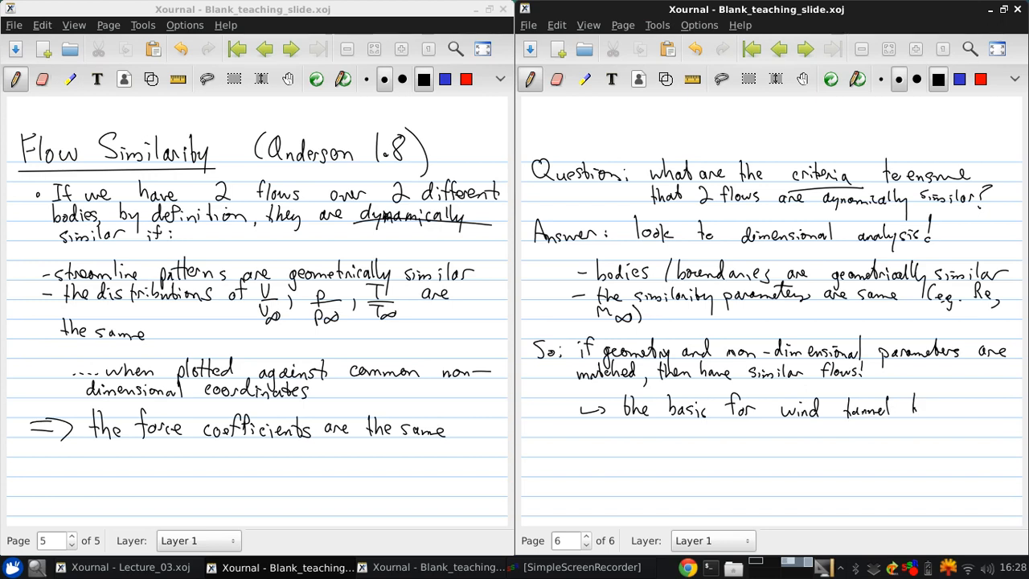
# Handwrite 'basis for wind tunnel testing' and 'different size OK if Re, M∞ maintained'.
pyautogui.moveTo(900, 409); pyautogui.dragTo(956, 418)
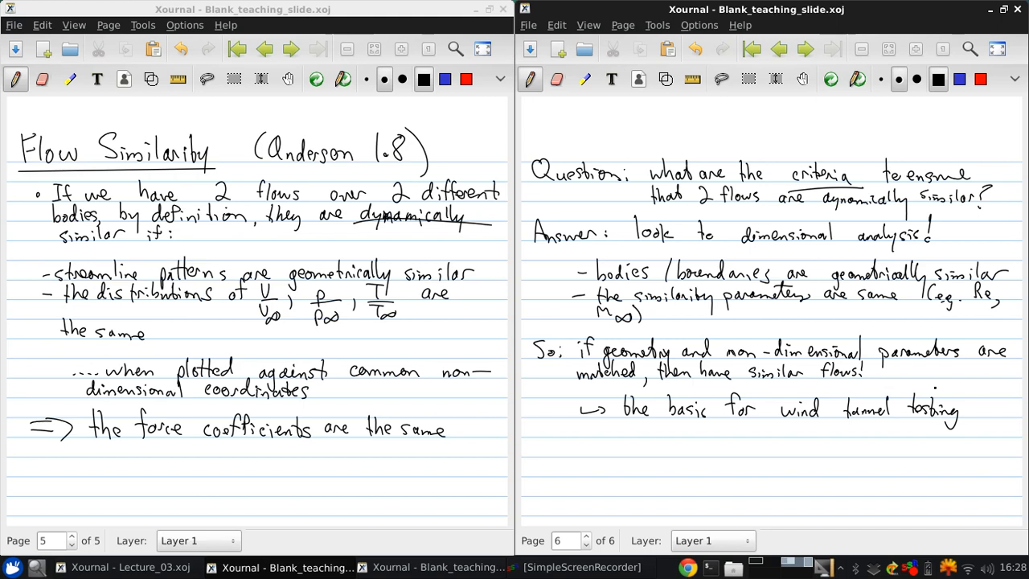
pyautogui.moveTo(590, 438); pyautogui.dragTo(622, 446)
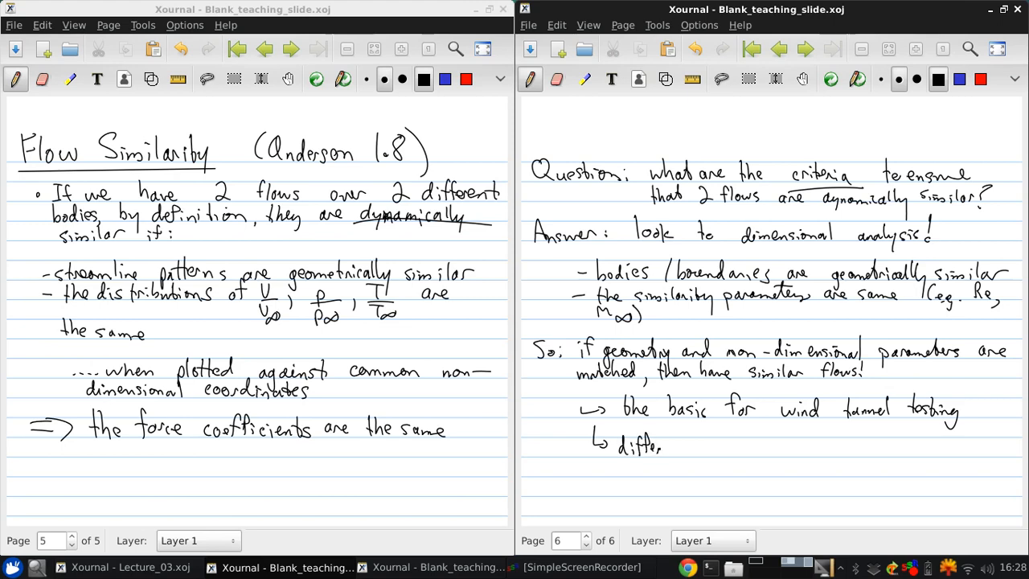
pyautogui.write('ent Si')
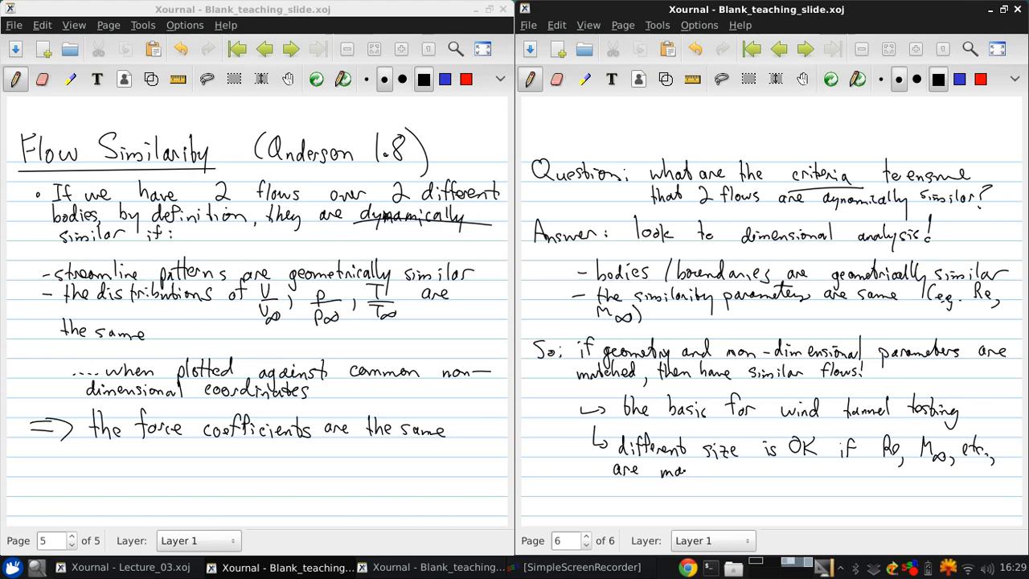
pyautogui.moveTo(687, 471); pyautogui.dragTo(732, 471)
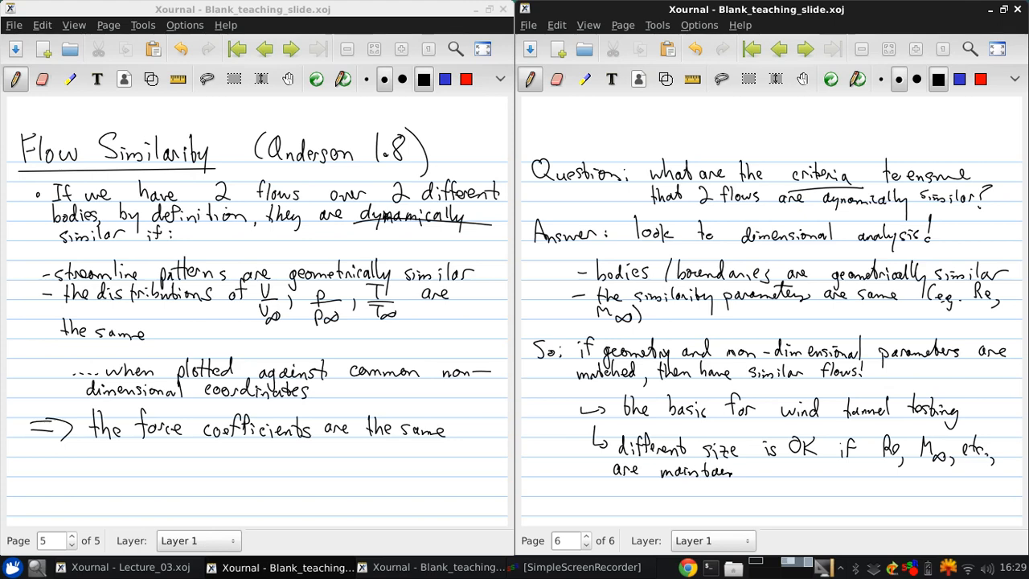